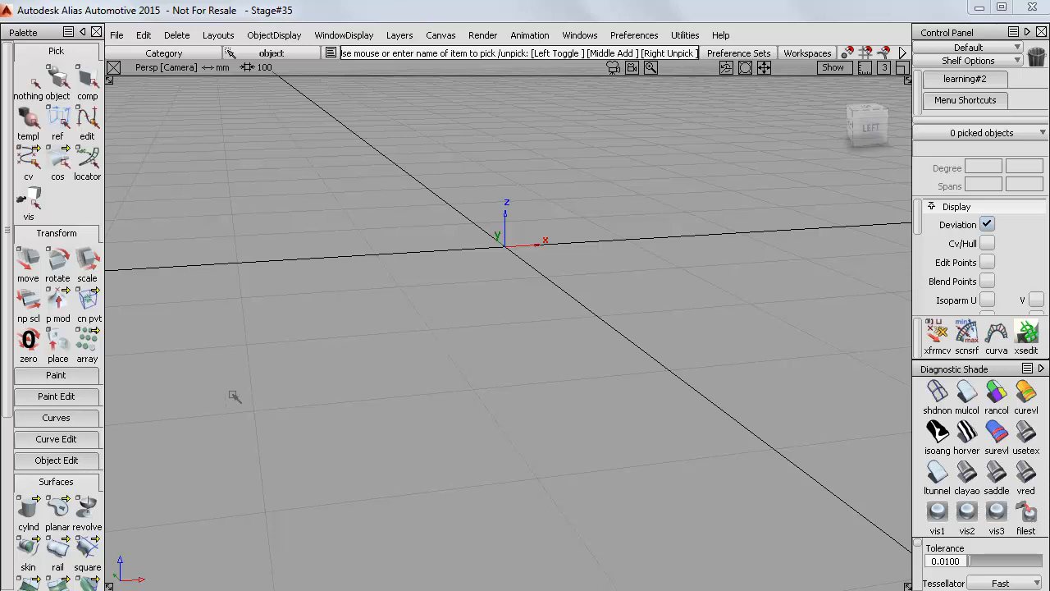
Create a cylinder at the origin with Caps set to 0, leaving it open
left_click(16, 513)
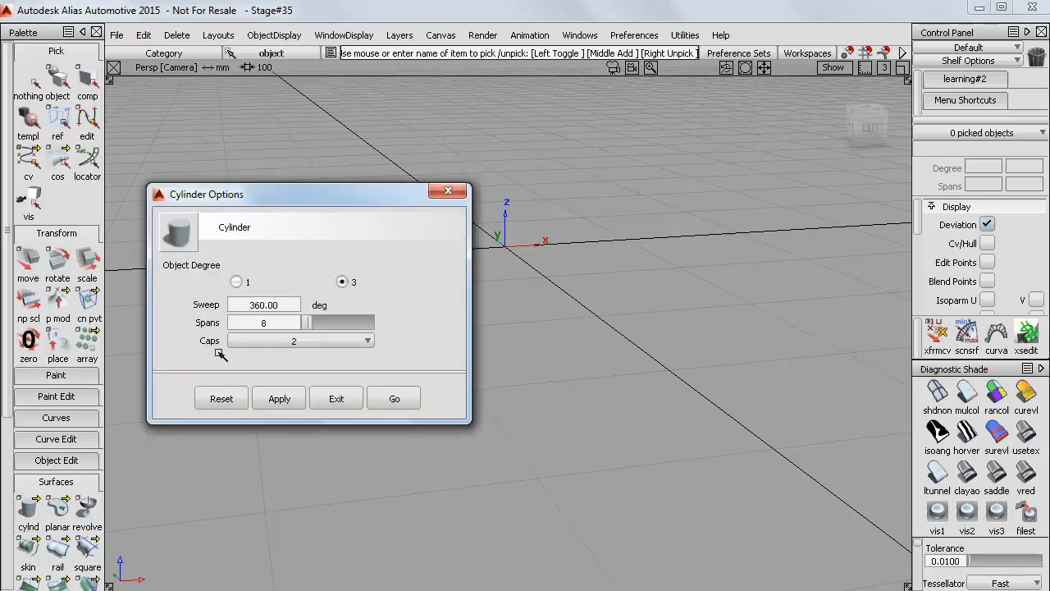
left_click(300, 340)
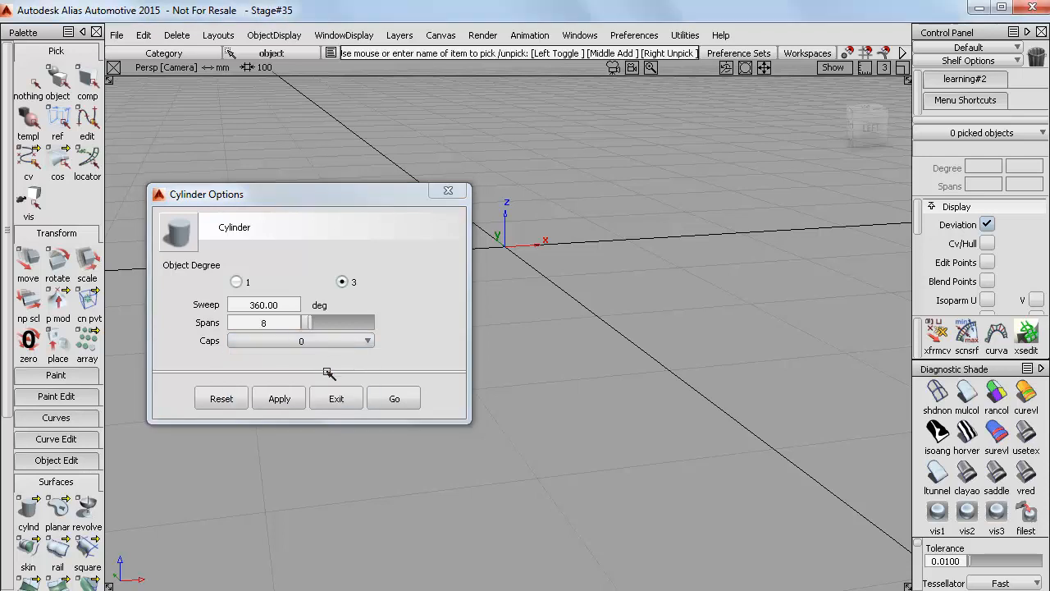
left_click(394, 398)
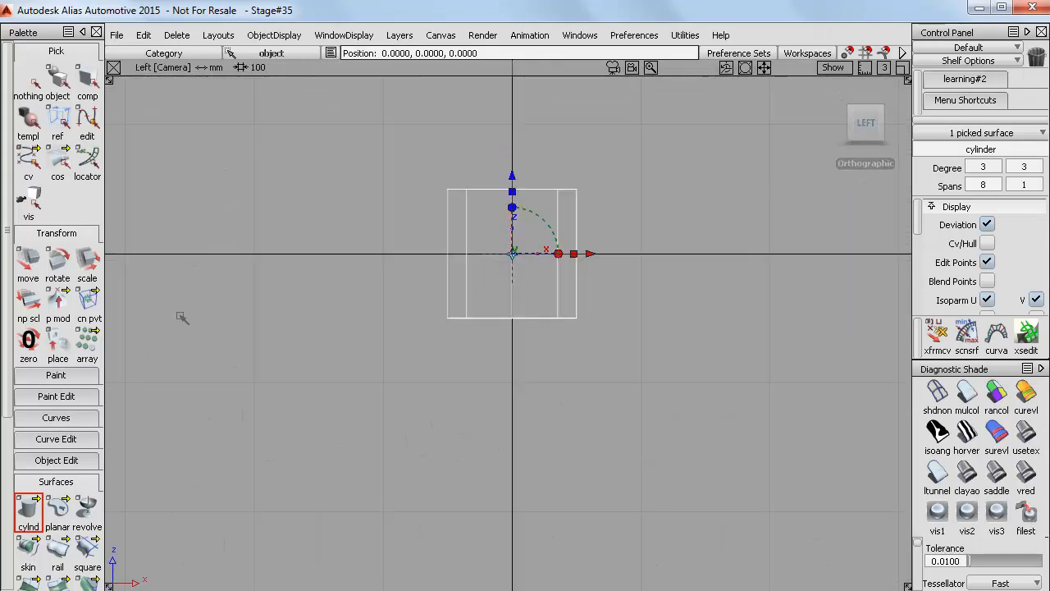
Snap the cylinder's pivot to its base, rest it on the grid, and stretch it taller in Z
left_click(87, 303)
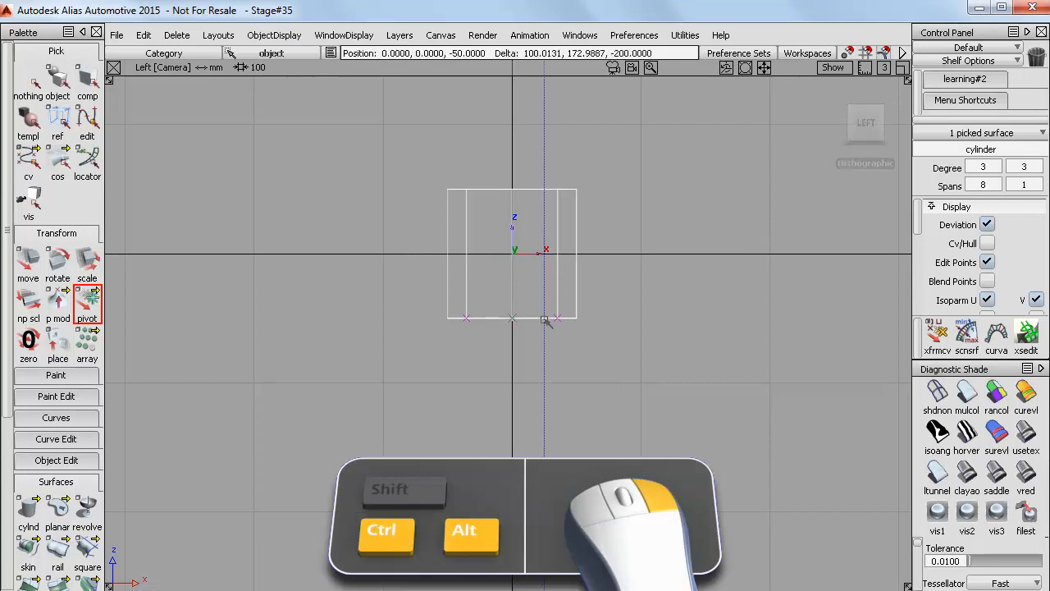
left_click(27, 259)
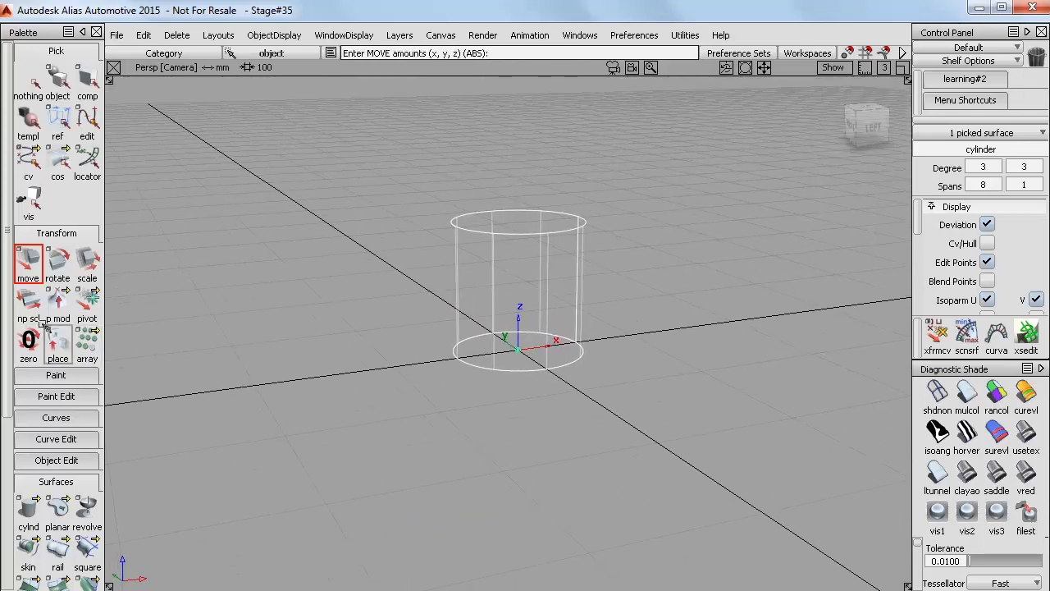
left_click(27, 313)
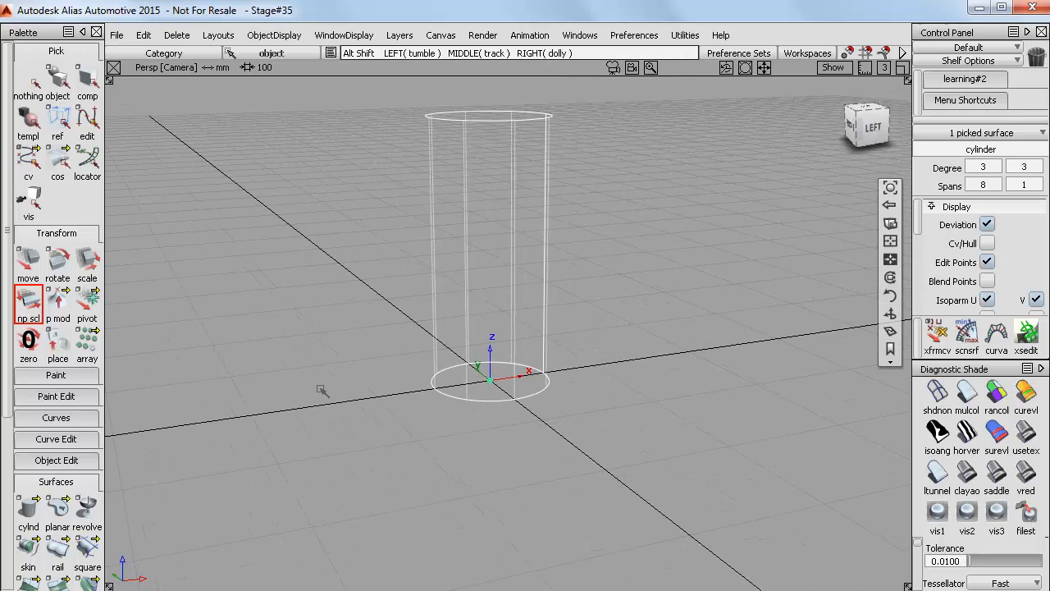
left_click(28, 300)
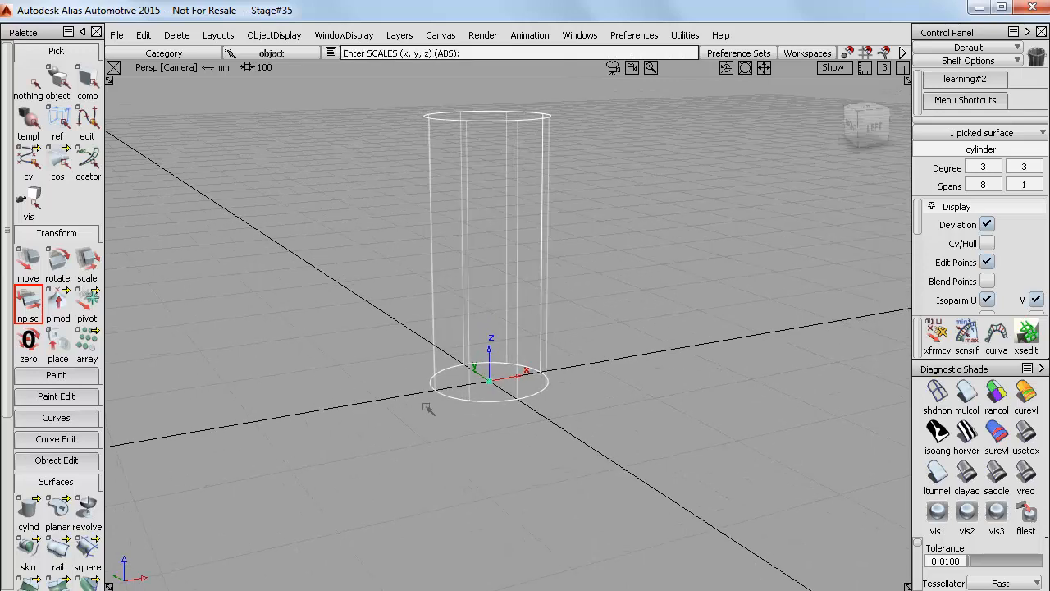
Show the shaded surface with its hull, then scale the bottom CV ring inward
left_click(994, 243)
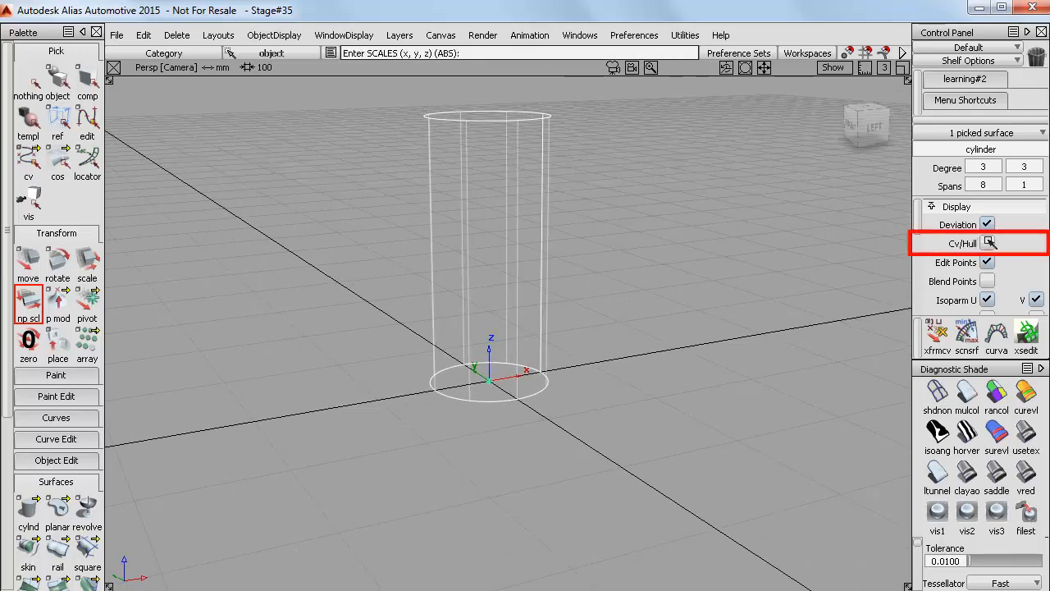
left_click(994, 243)
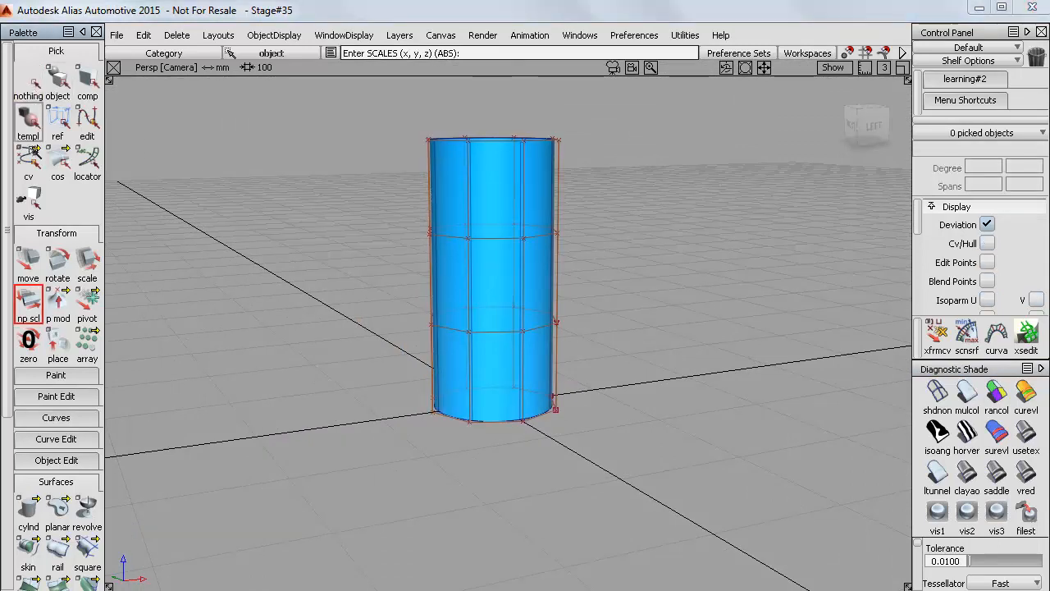
left_click(28, 164)
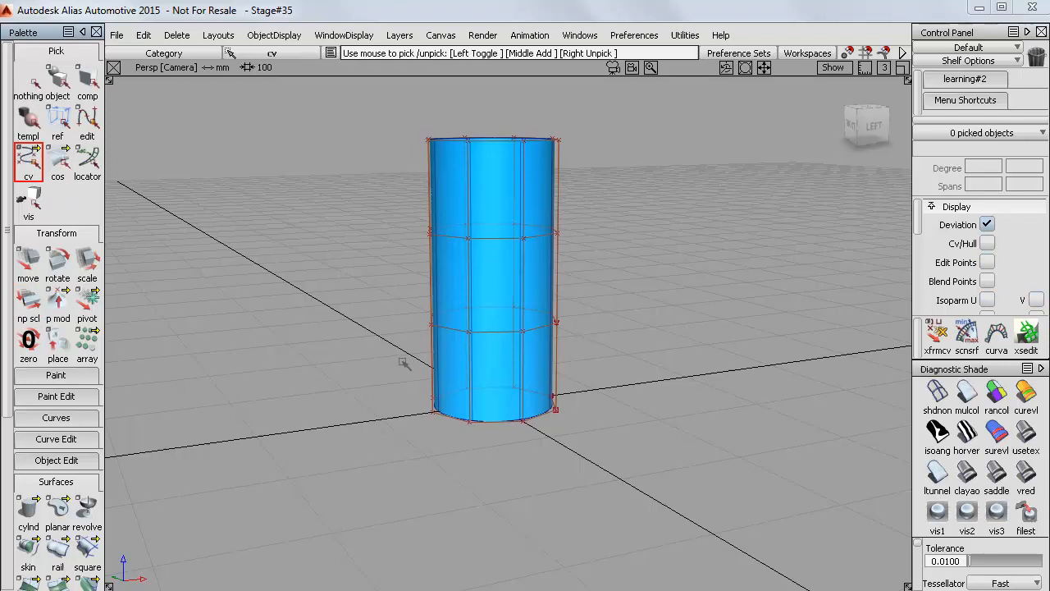
left_click_drag(406, 361, 595, 447)
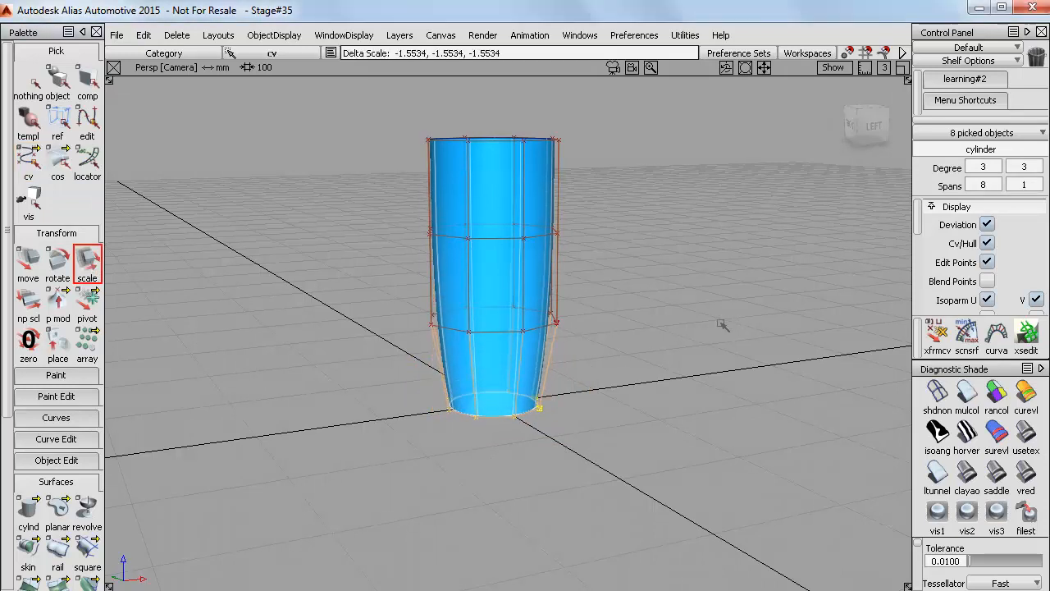
left_click_drag(537, 406, 591, 414)
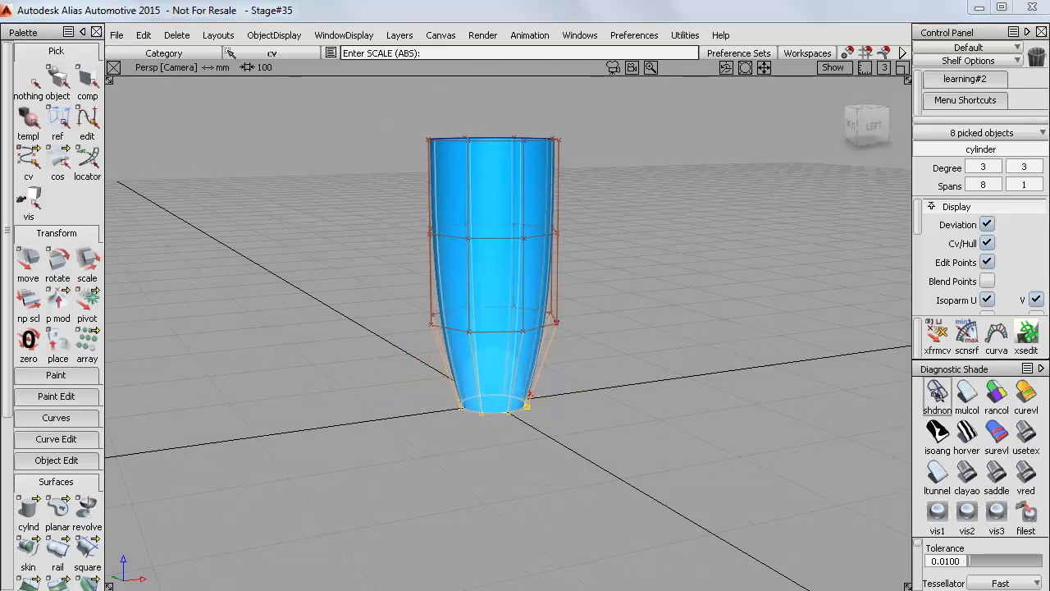
In wireframe, select the top CV ring and scale it outward into a flared opening
left_click(86, 260)
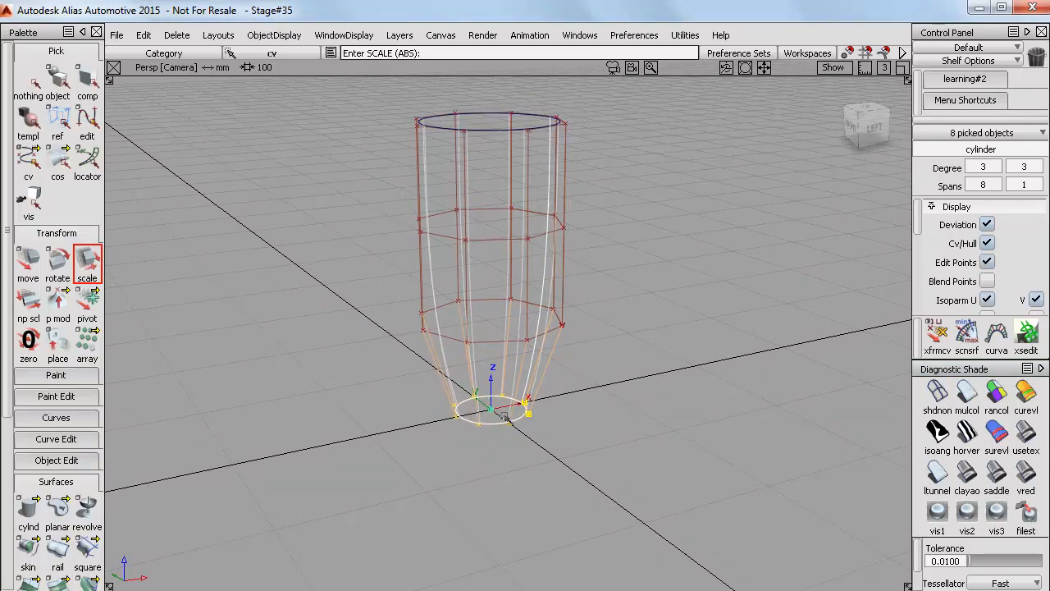
left_click(27, 85)
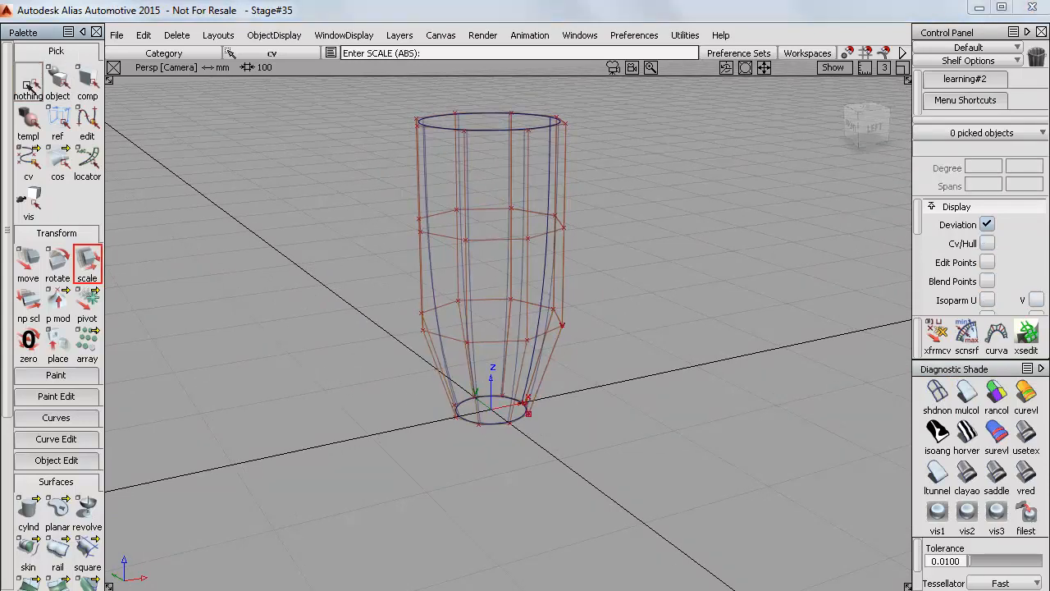
left_click(27, 166)
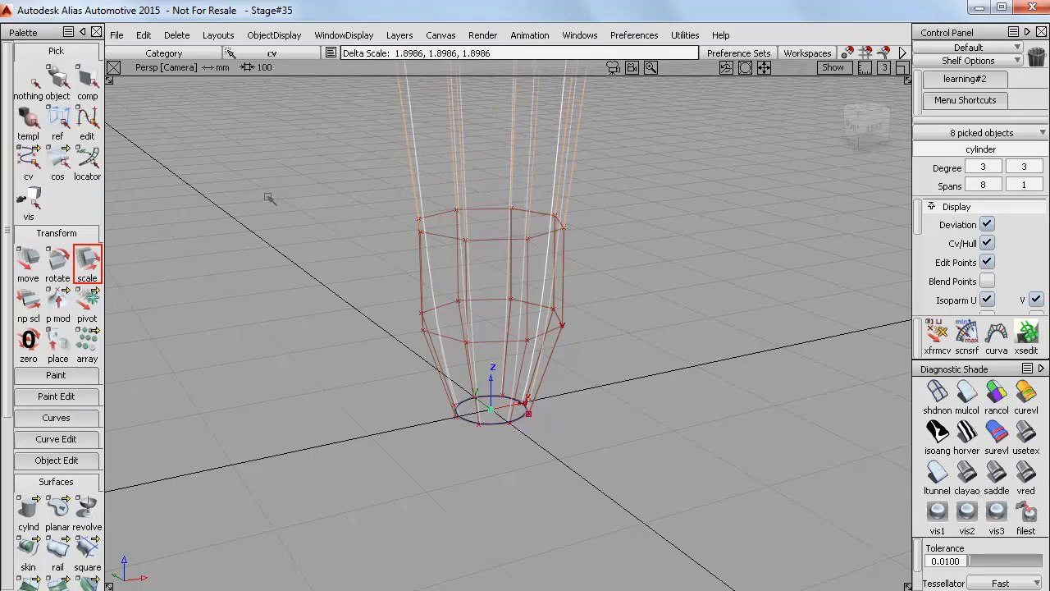
key("ctrl+z")
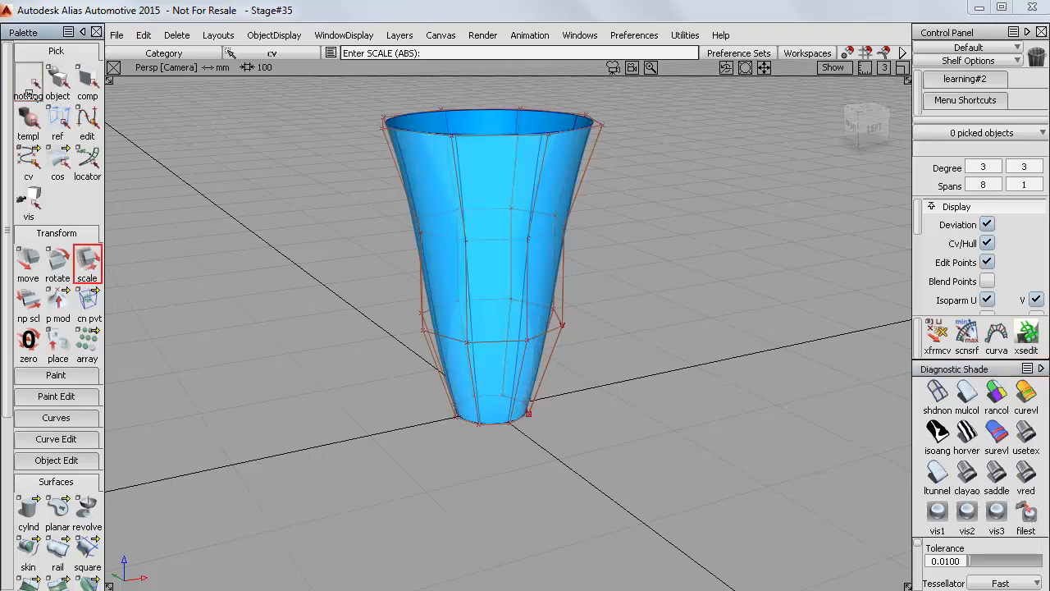
left_click(28, 165)
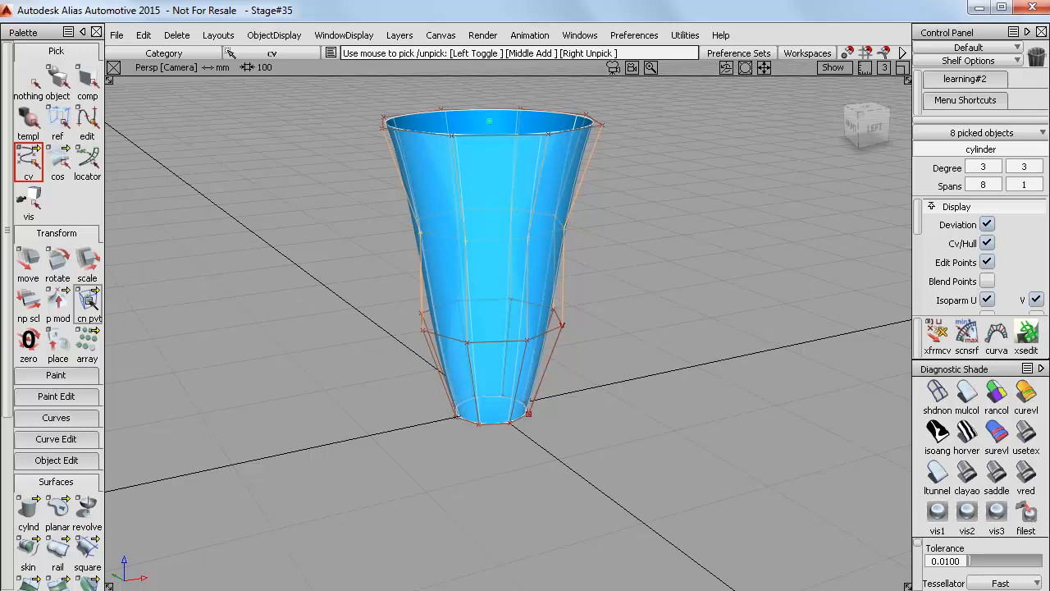
Scale the second-from-top CV ring inward to form a slender neck
left_click(86, 261)
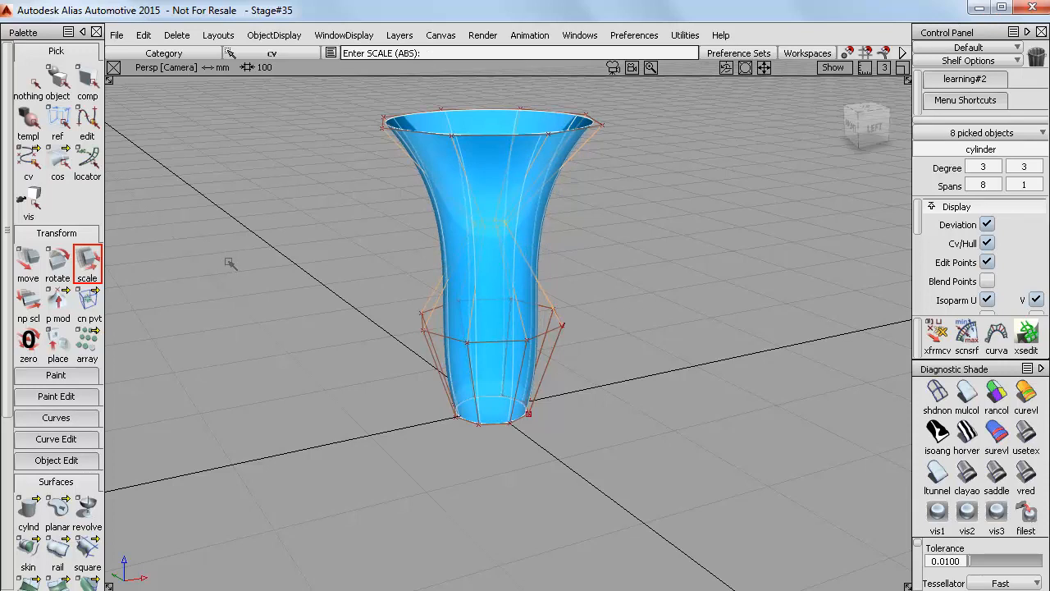
key("Ctrl")
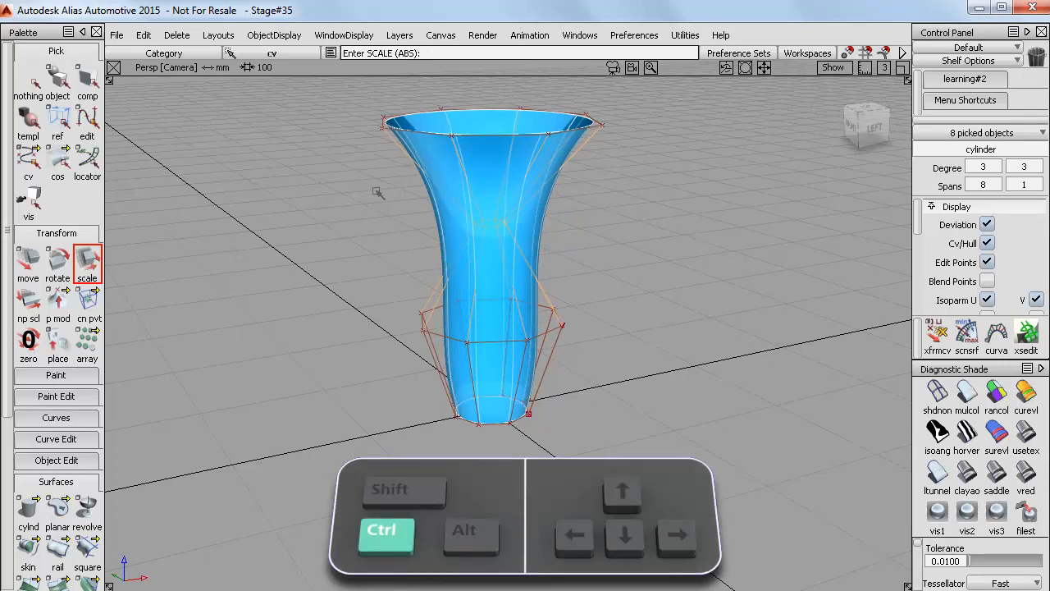
key("Down")
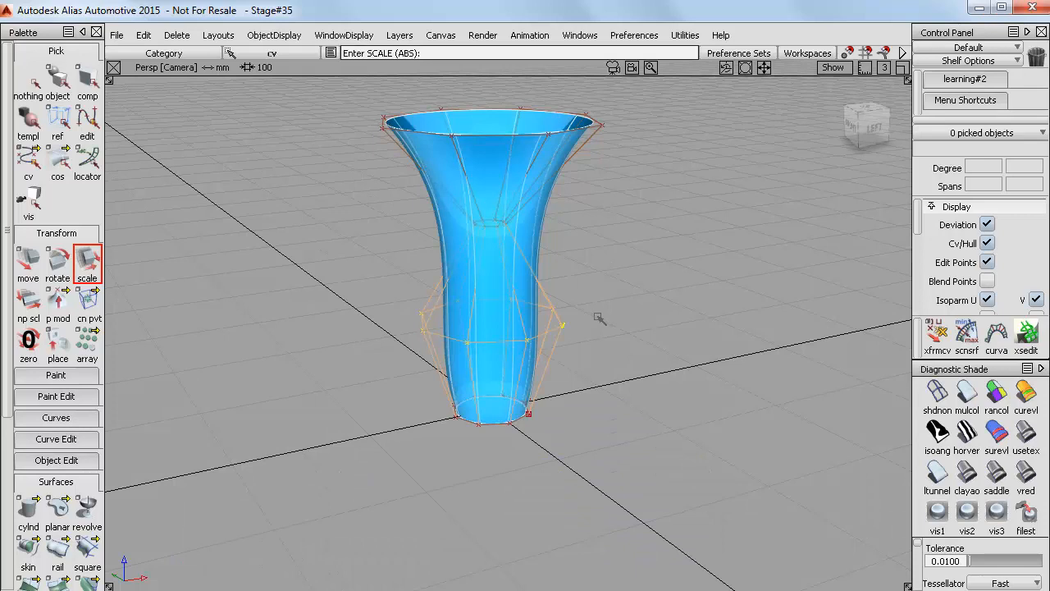
left_click(86, 303)
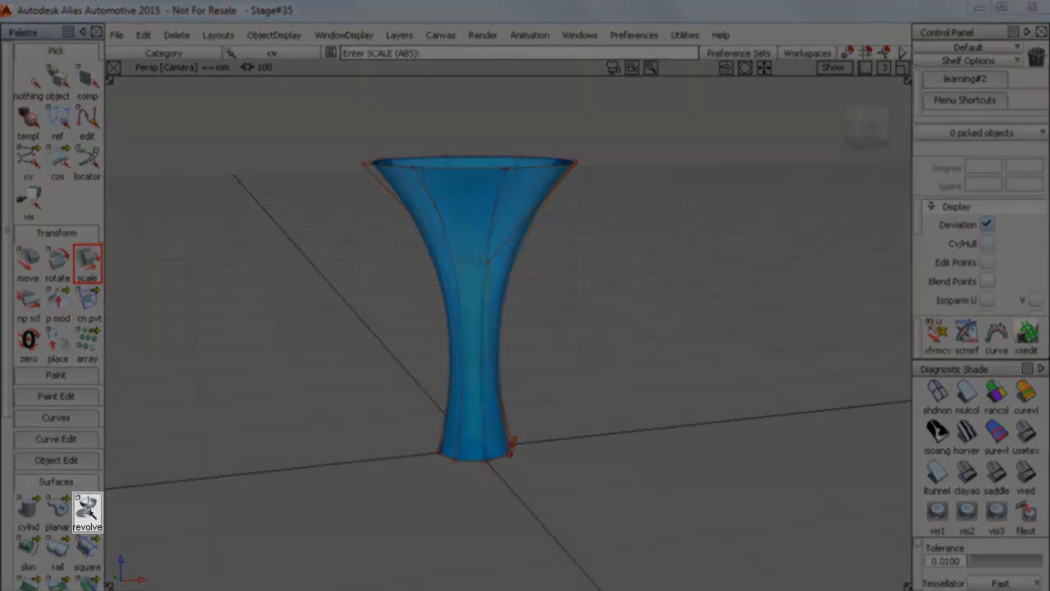
Move the middle CVs sideways to bend the vase, then center the pivot on them
left_click(86, 512)
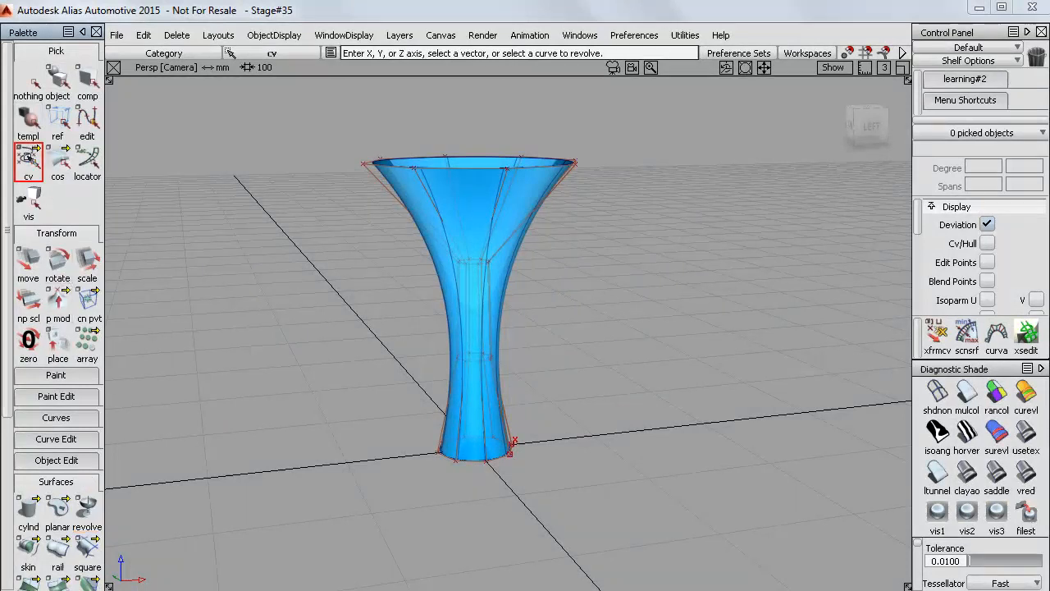
left_click_drag(425, 255, 509, 292)
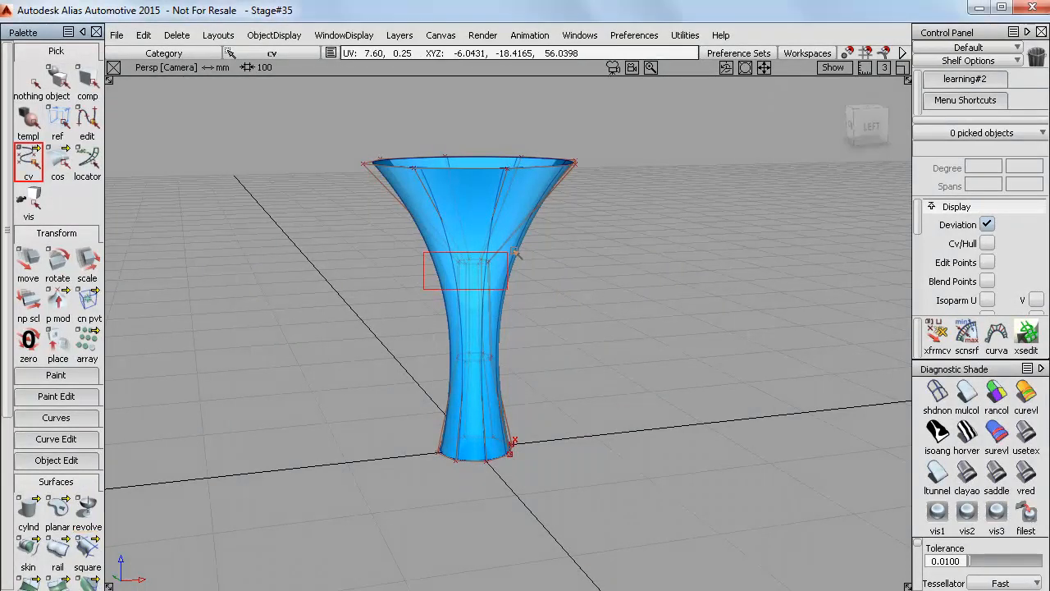
left_click(28, 259)
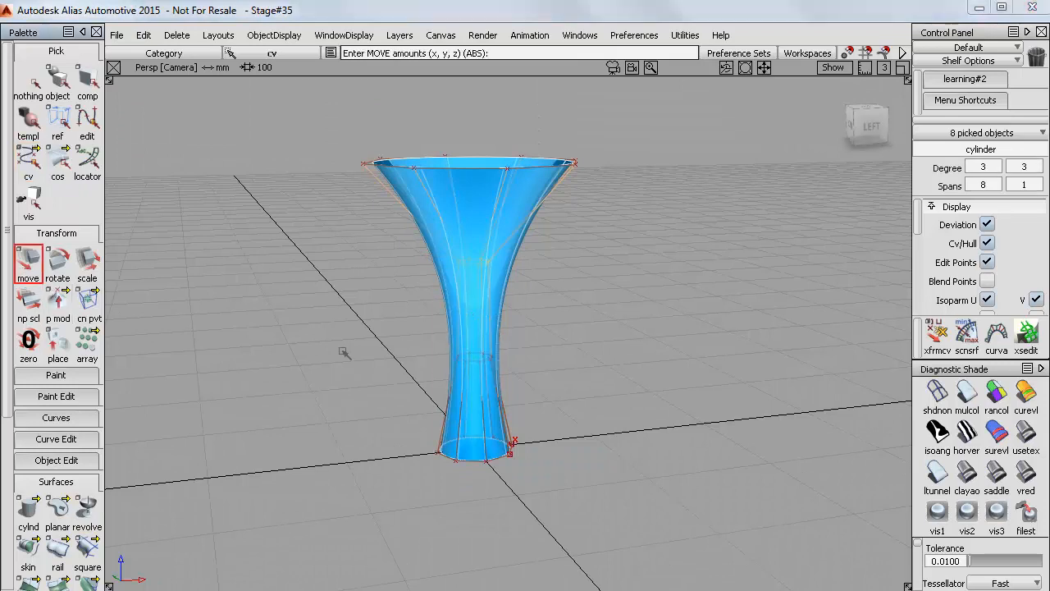
left_click_drag(509, 443, 599, 411)
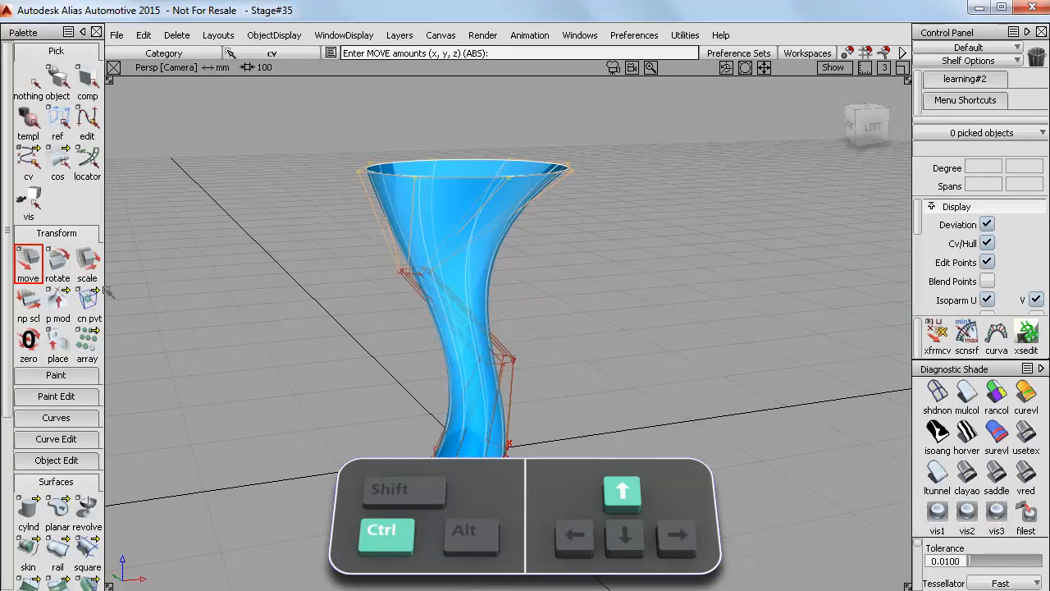
left_click(87, 300)
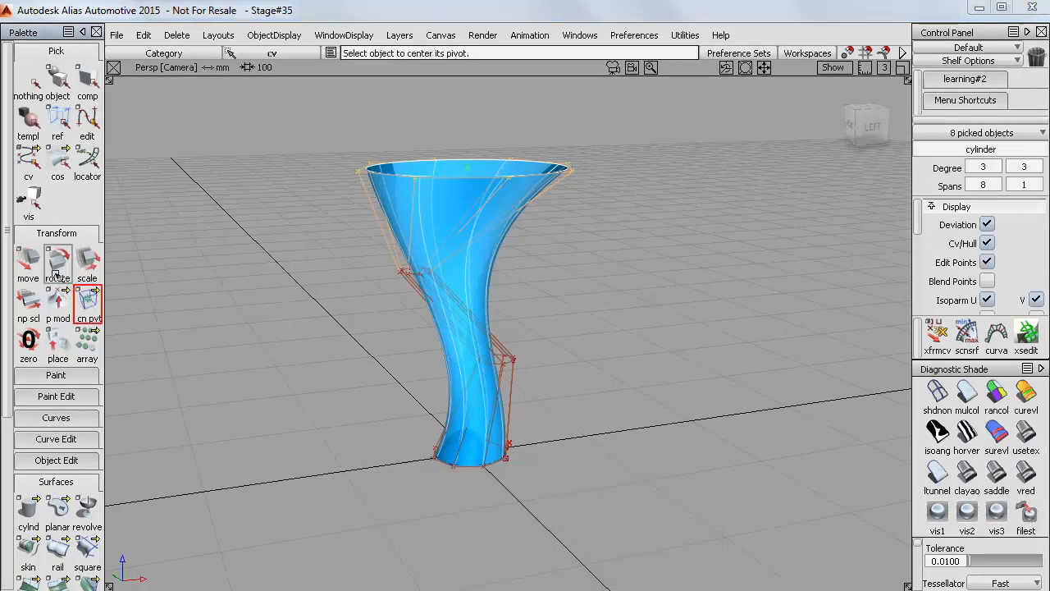
left_click(57, 257)
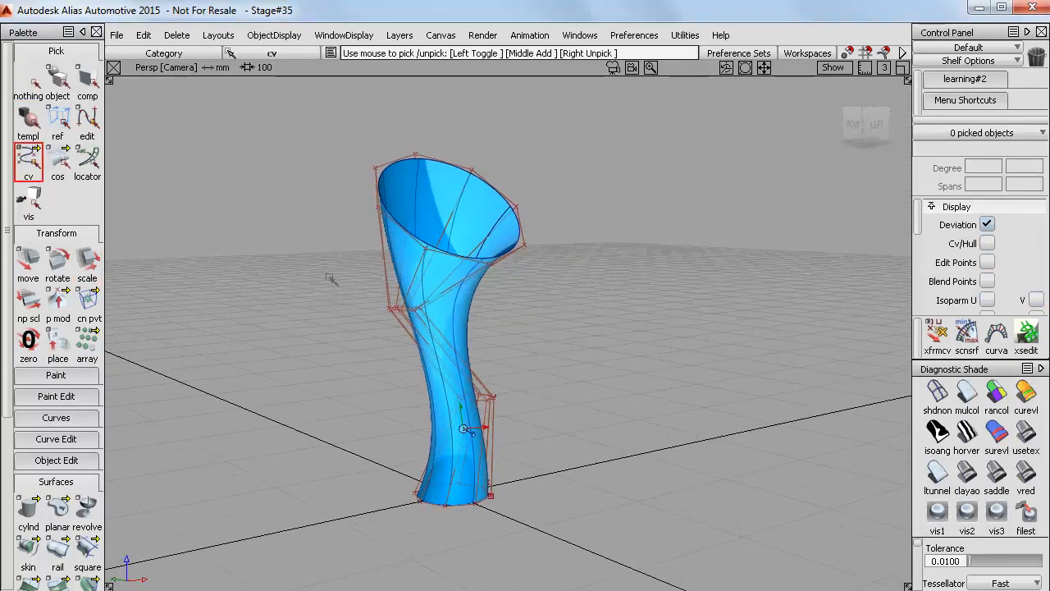
Pick the top rim hull and rotate it so the opening faces more sideways
left_click(29, 160)
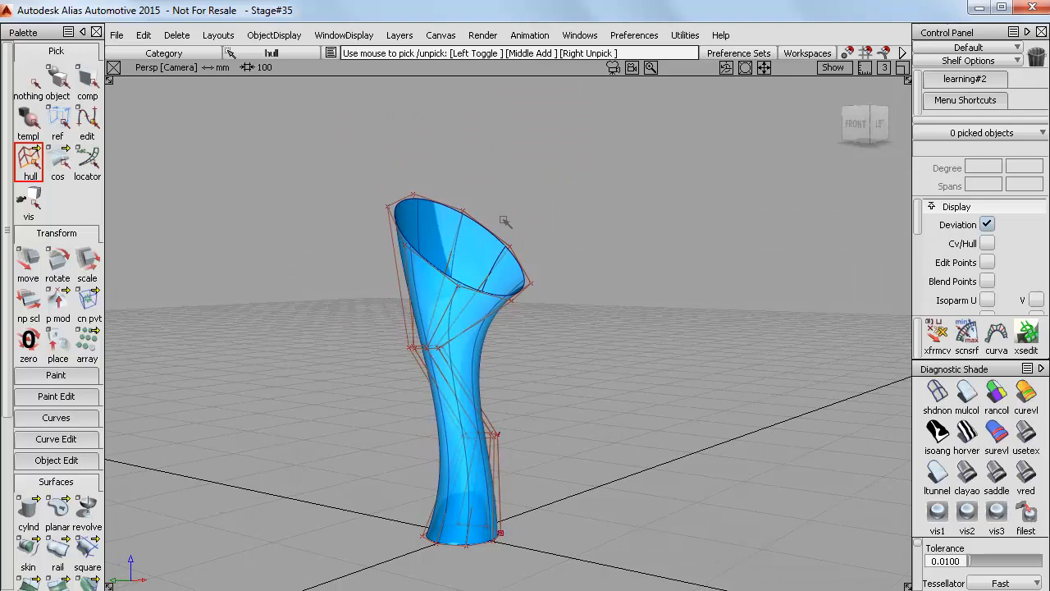
mouse_move(486, 242)
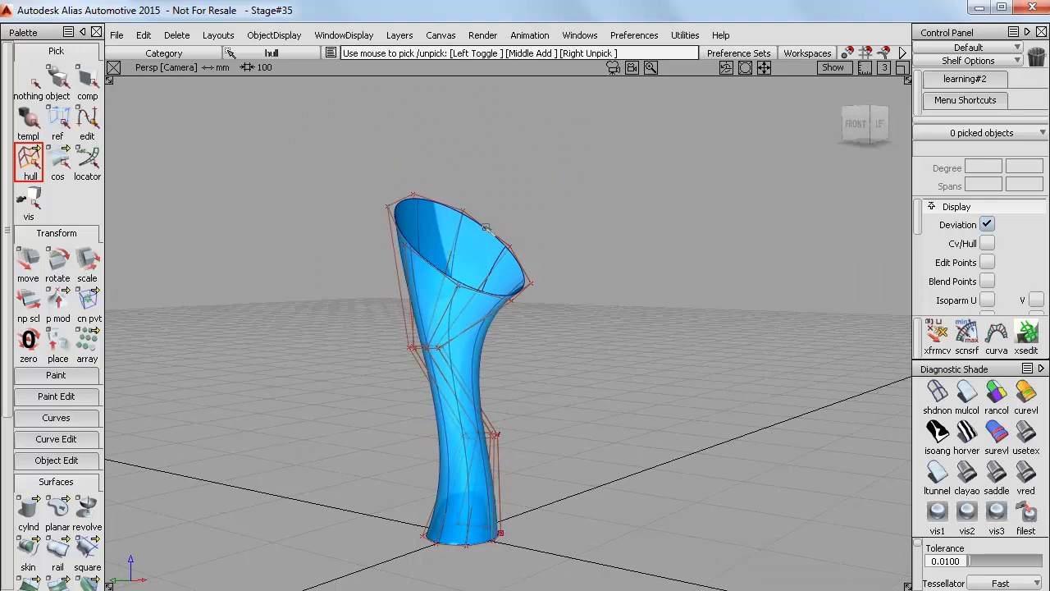
left_click(433, 283)
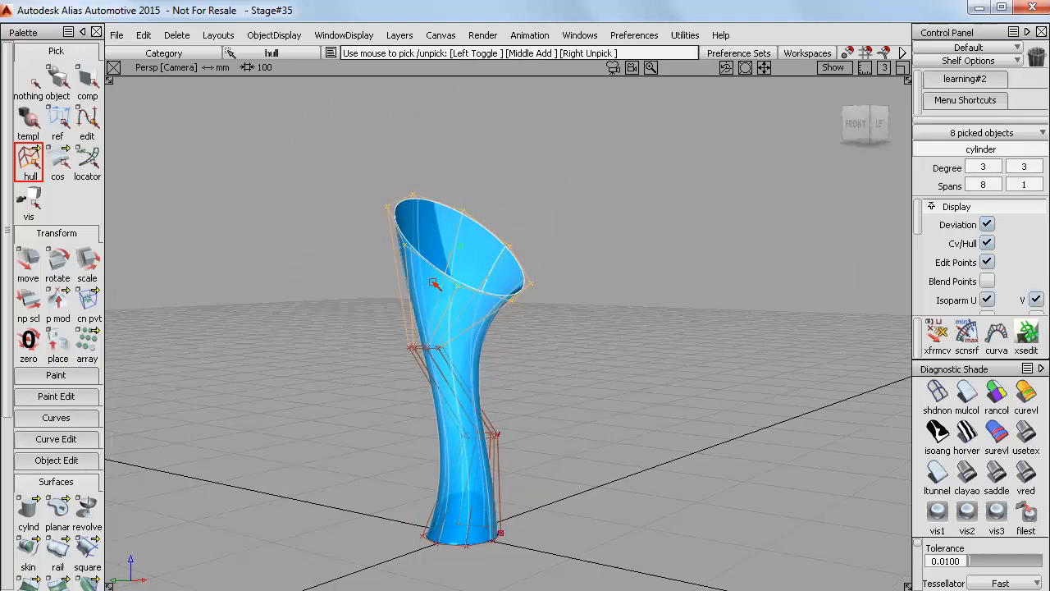
left_click(56, 258)
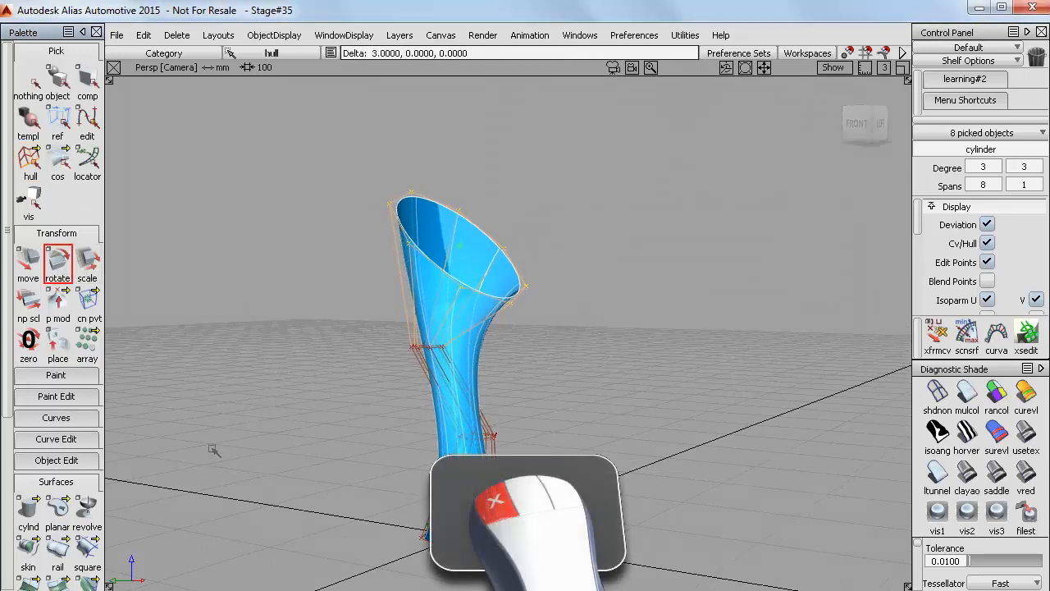
left_click(56, 261)
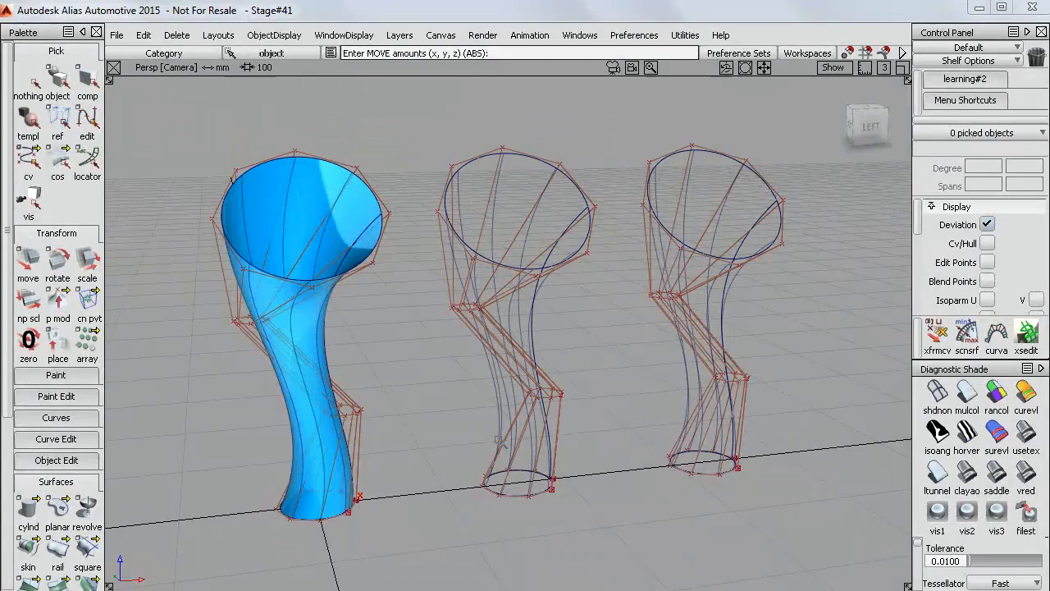
Rebuild the middle vase copy and set its V degree to 1
left_click(55, 86)
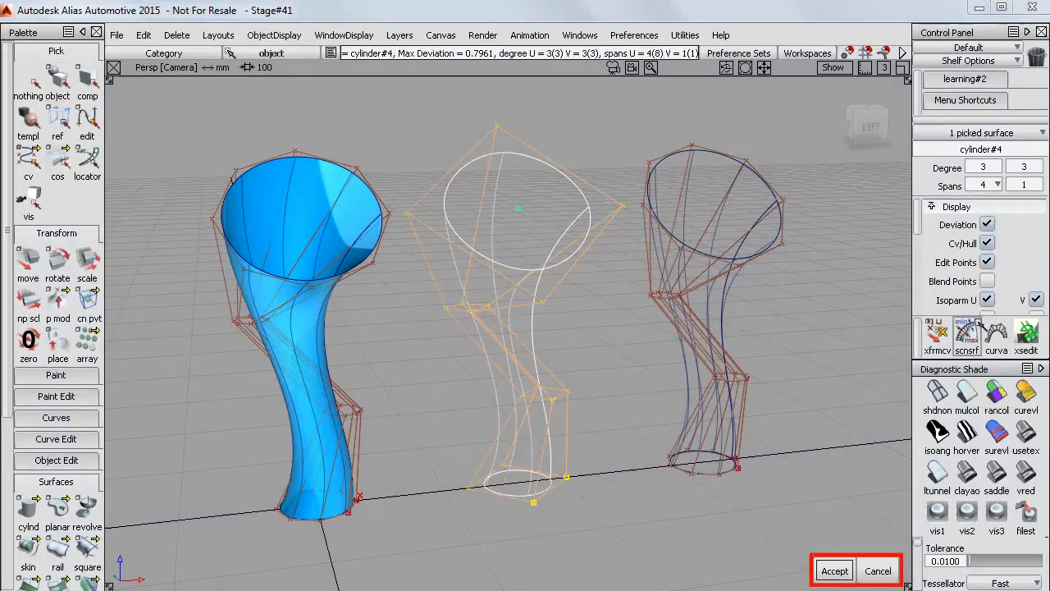
left_click(834, 569)
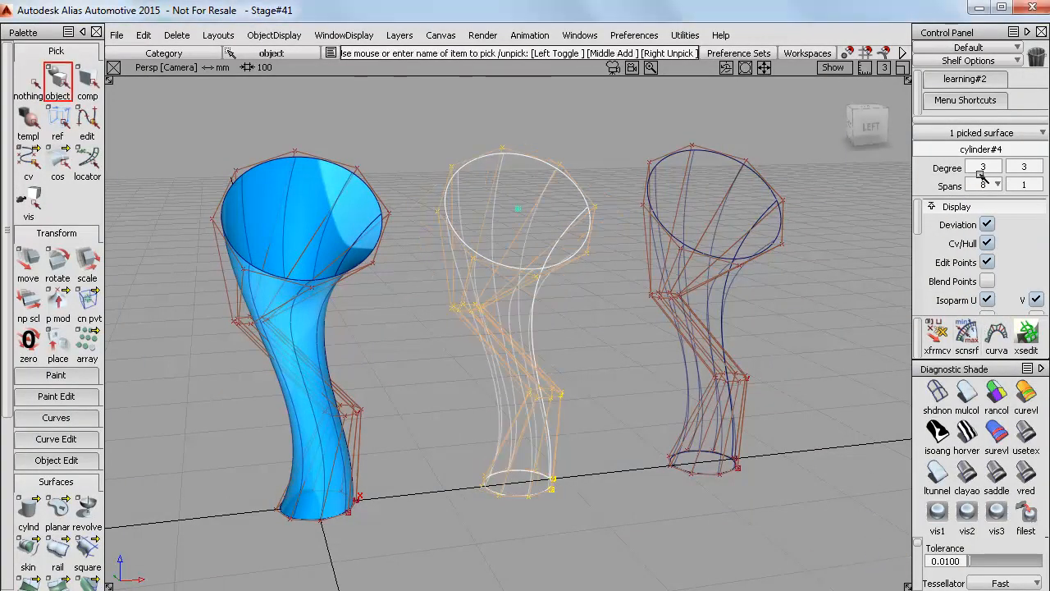
left_click(1040, 186)
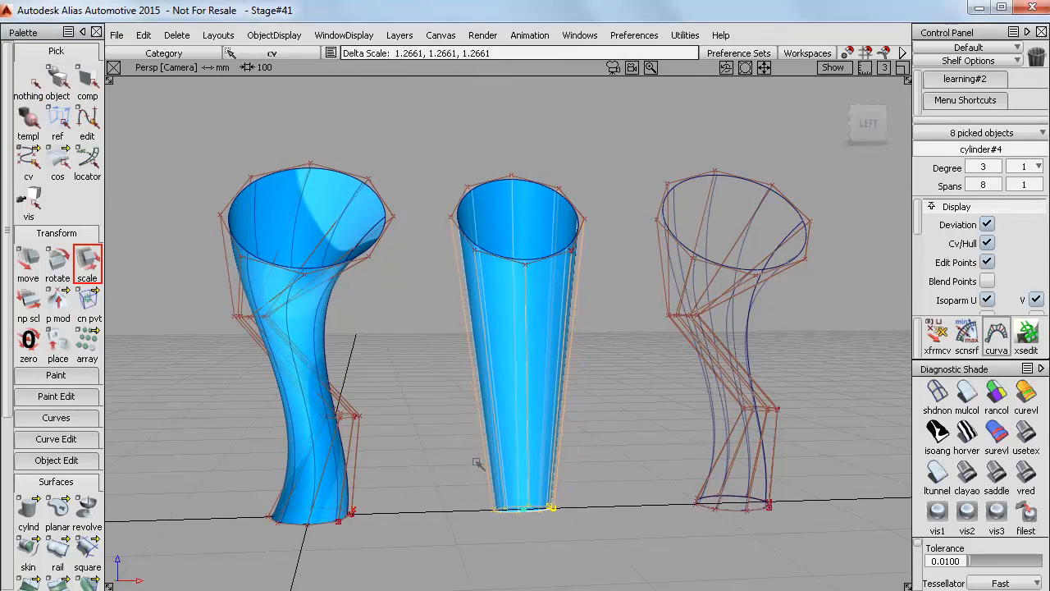
Scale down the bottom CV row of the middle tube into a small foot
left_click_drag(476, 459, 644, 400)
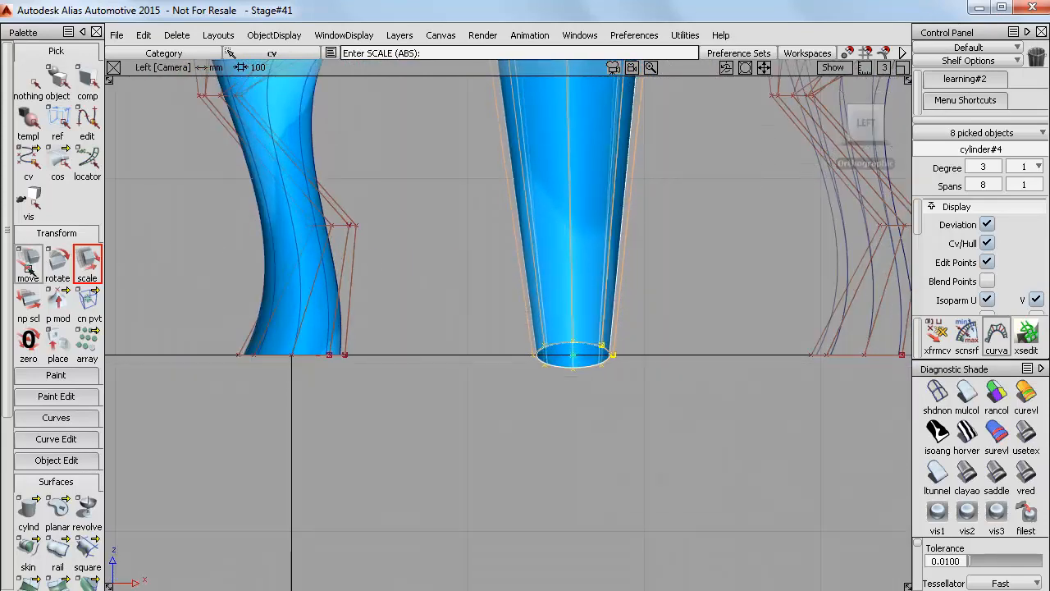
left_click(28, 261)
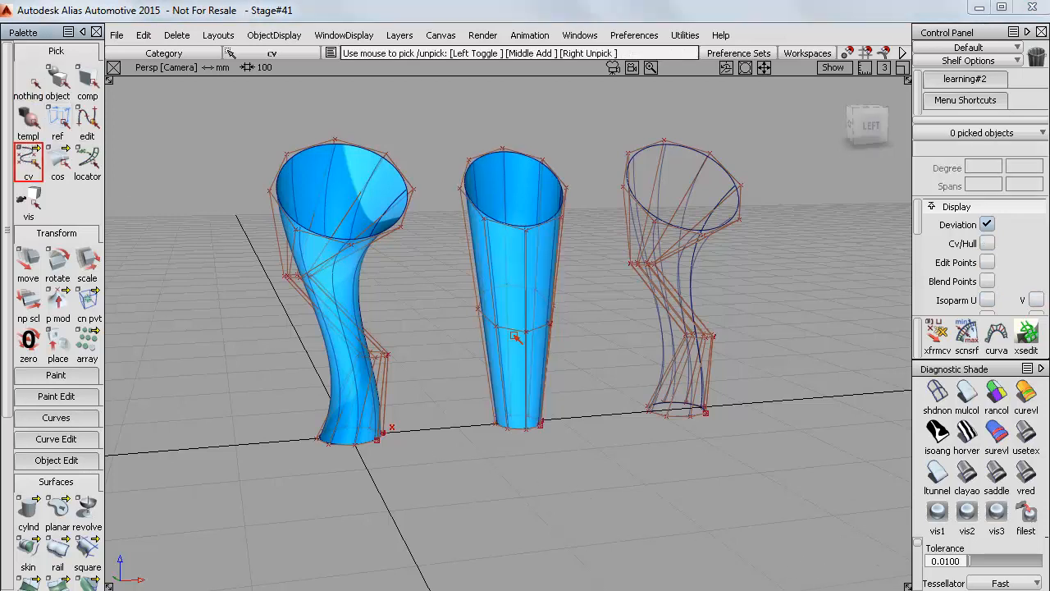
Pick a middle CV row on the tube, center its pivot, and scale it inward
left_click(520, 338)
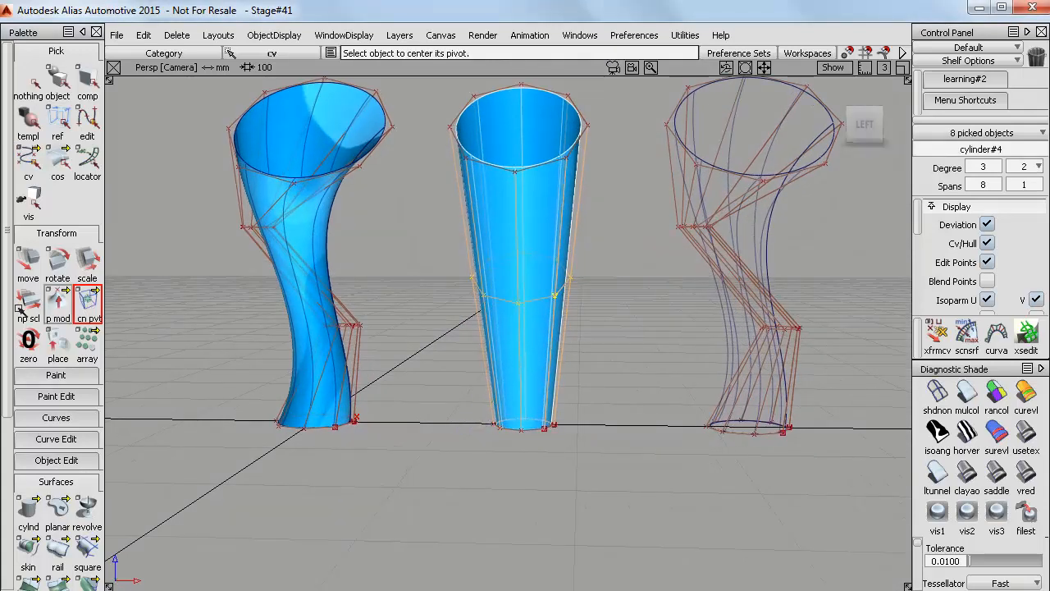
left_click(86, 259)
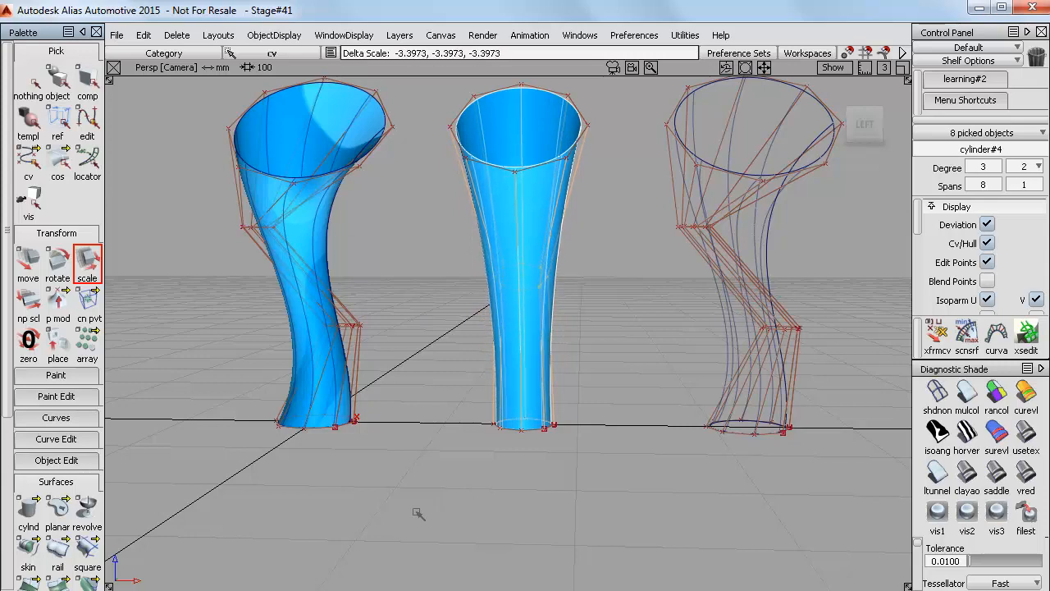
left_click(27, 262)
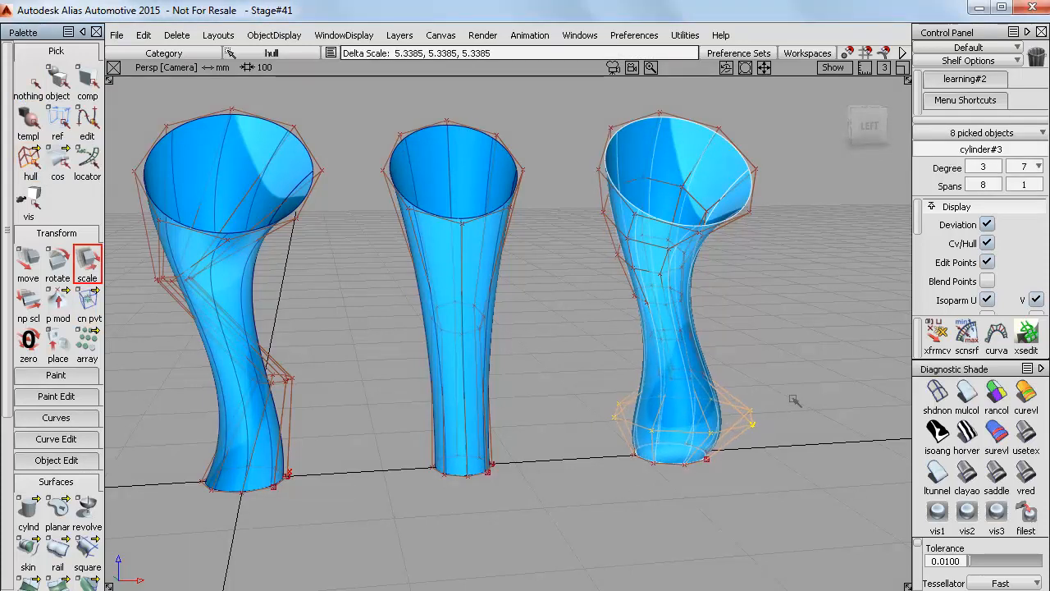
Enlarge the bottom ring of the third vase to form a bulging base
left_click(27, 164)
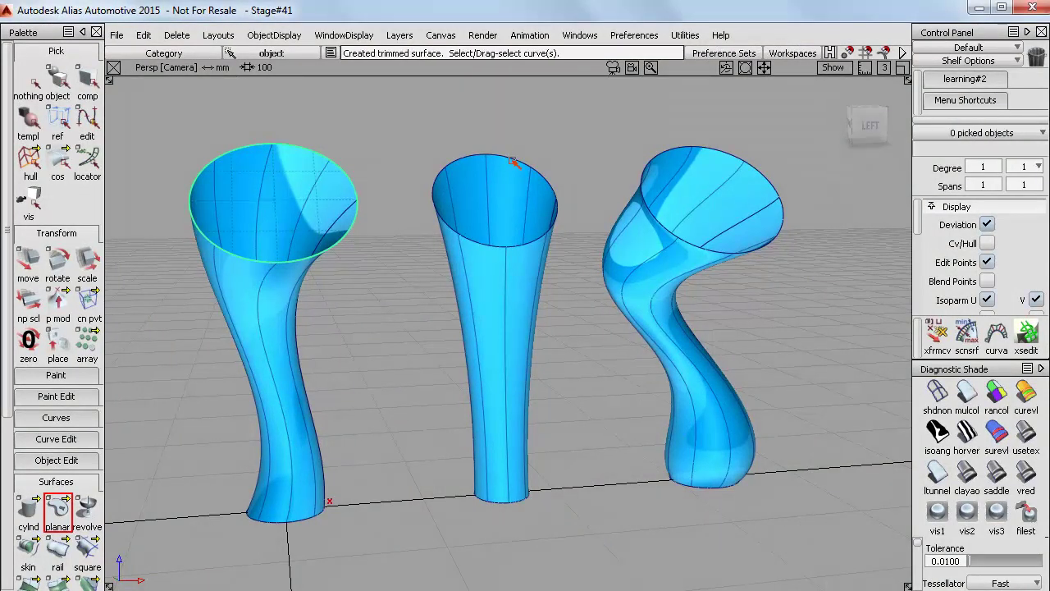
Cap the middle vase's top rim with a flat planar surface
left_click(509, 205)
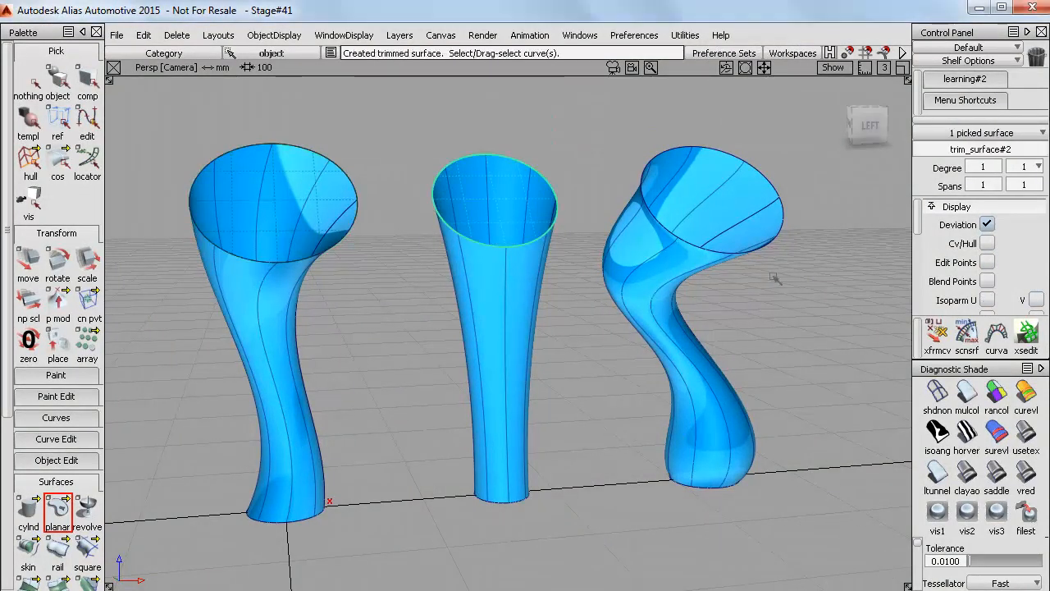